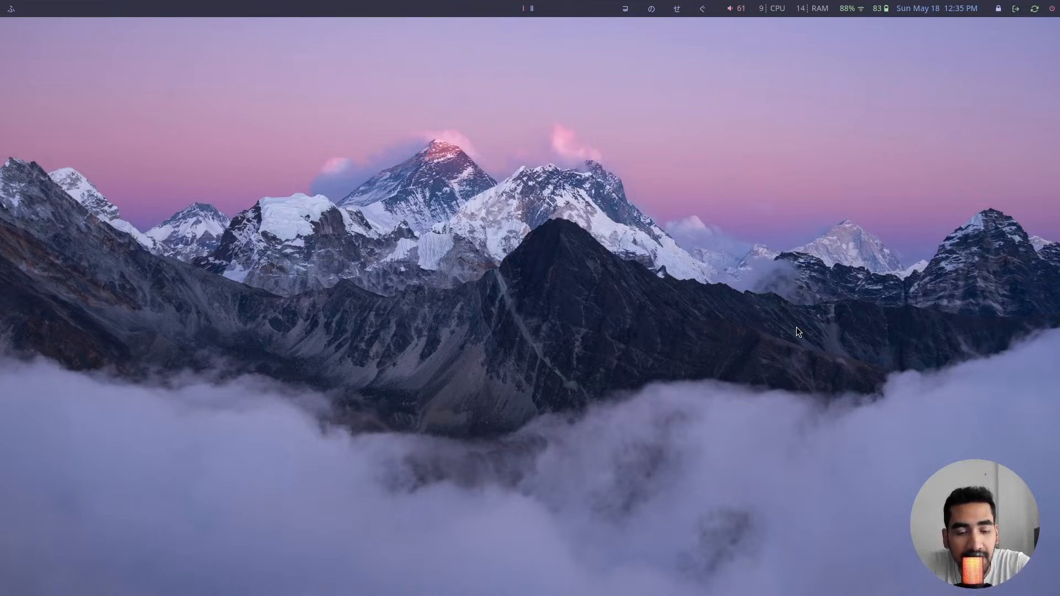
pyautogui.moveTo(818, 284)
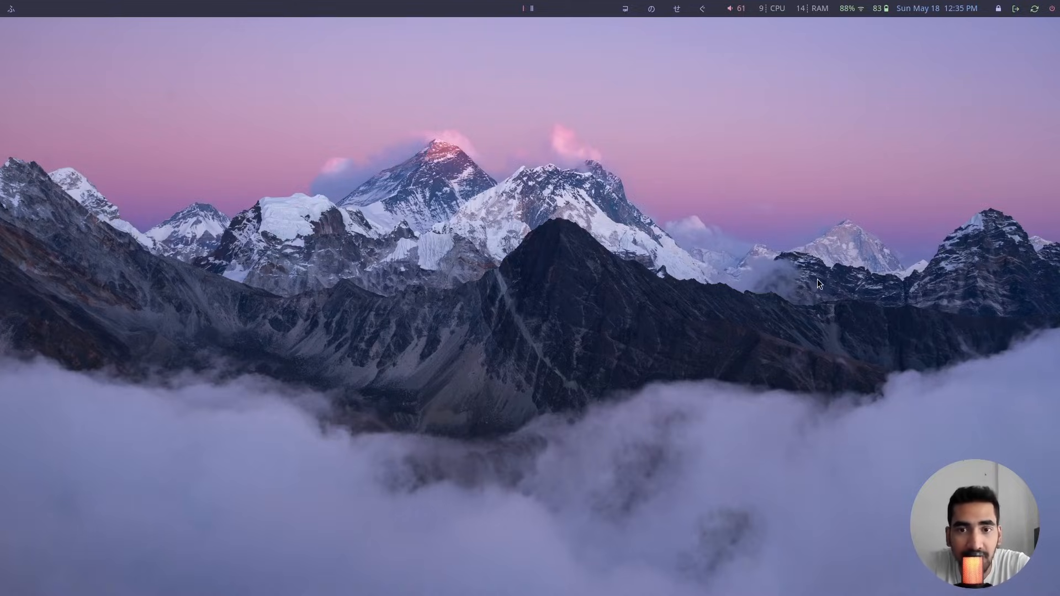
pyautogui.moveTo(576, 302)
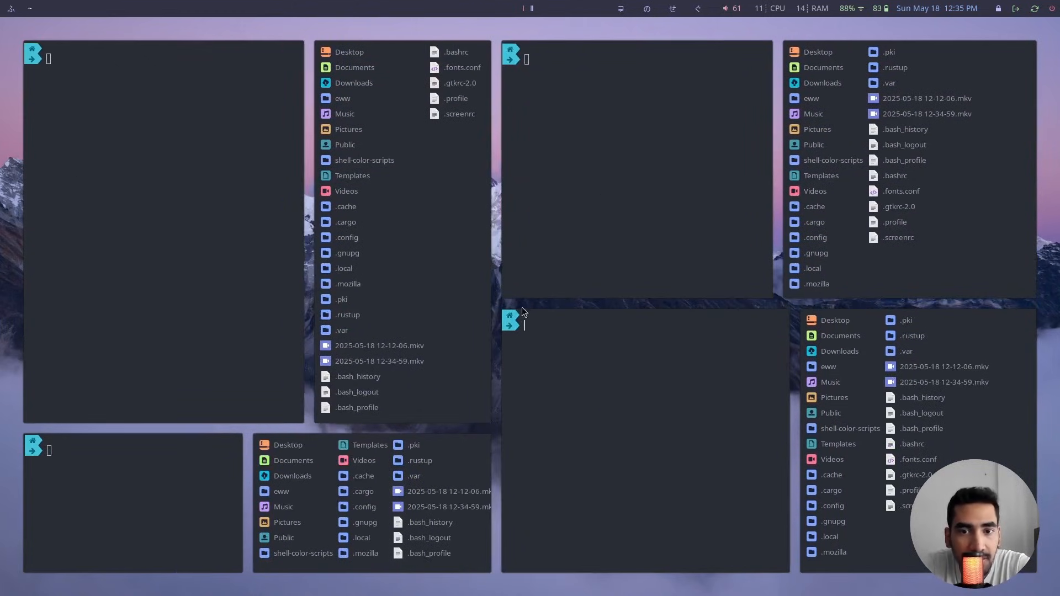
pyautogui.moveTo(551, 325)
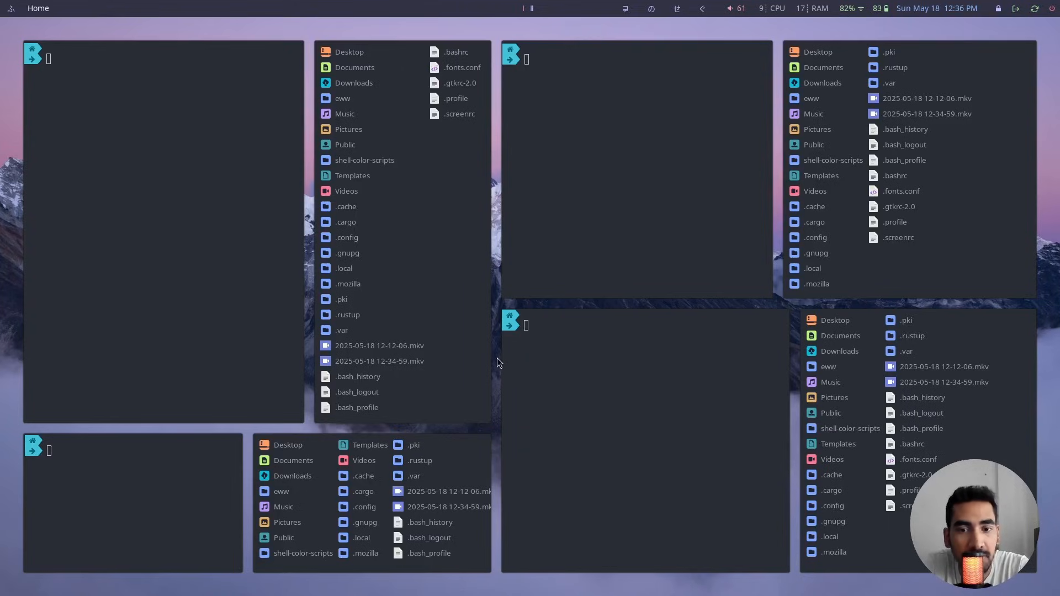
pyautogui.moveTo(499, 347)
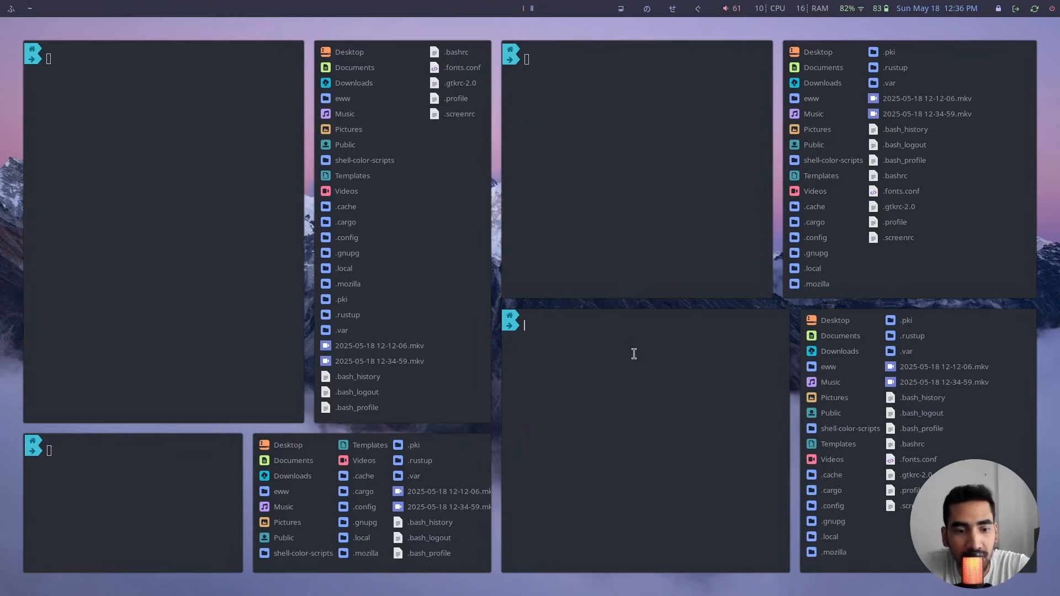
pyautogui.moveTo(580, 393)
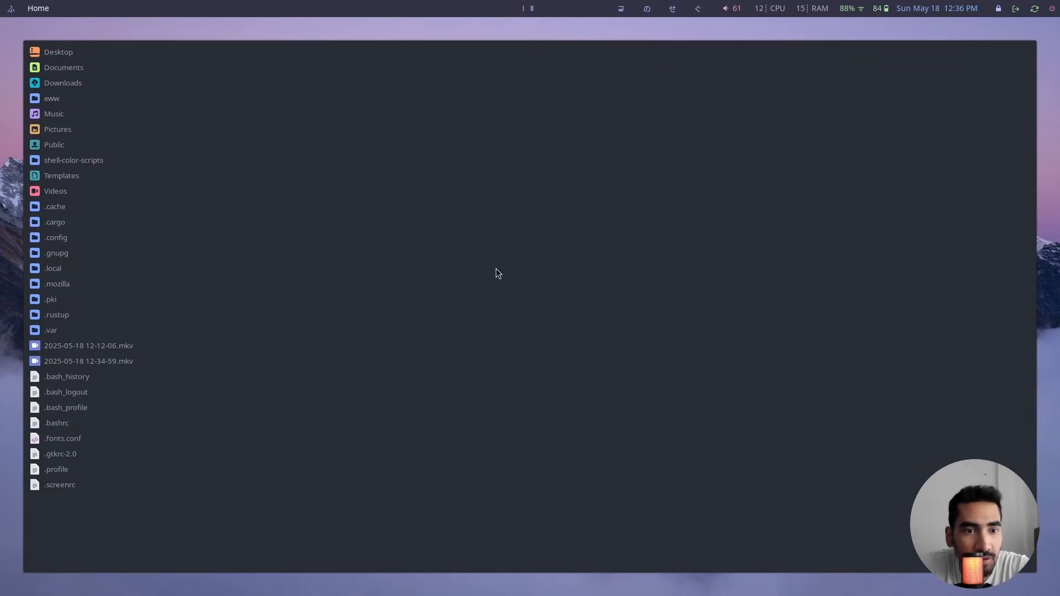
# - Reveal hidden files in the home folder and navigate into .config/hypr
pyautogui.rightClick(497, 273)
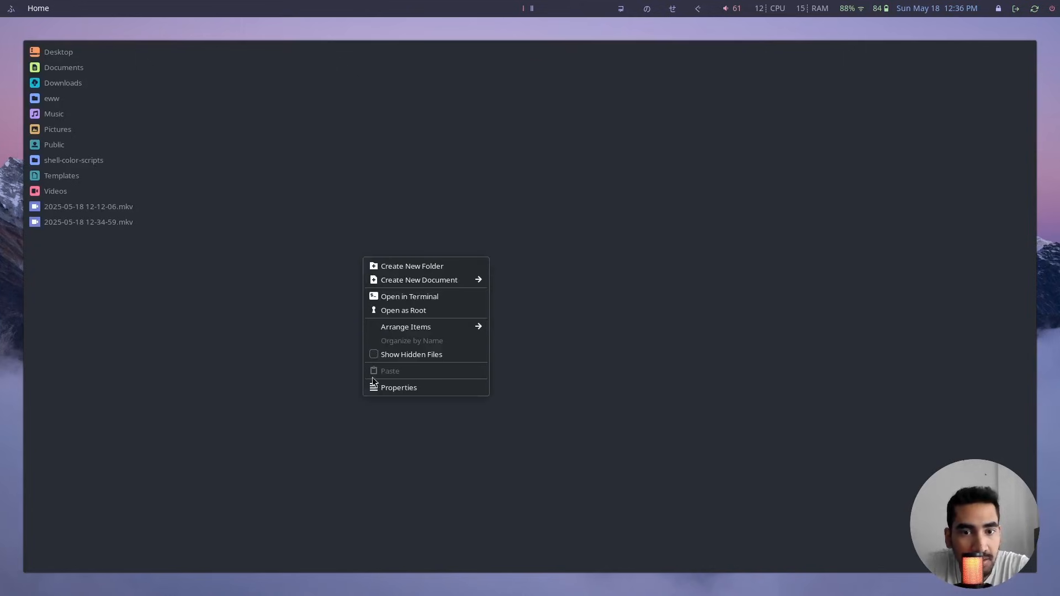
pyautogui.click(411, 355)
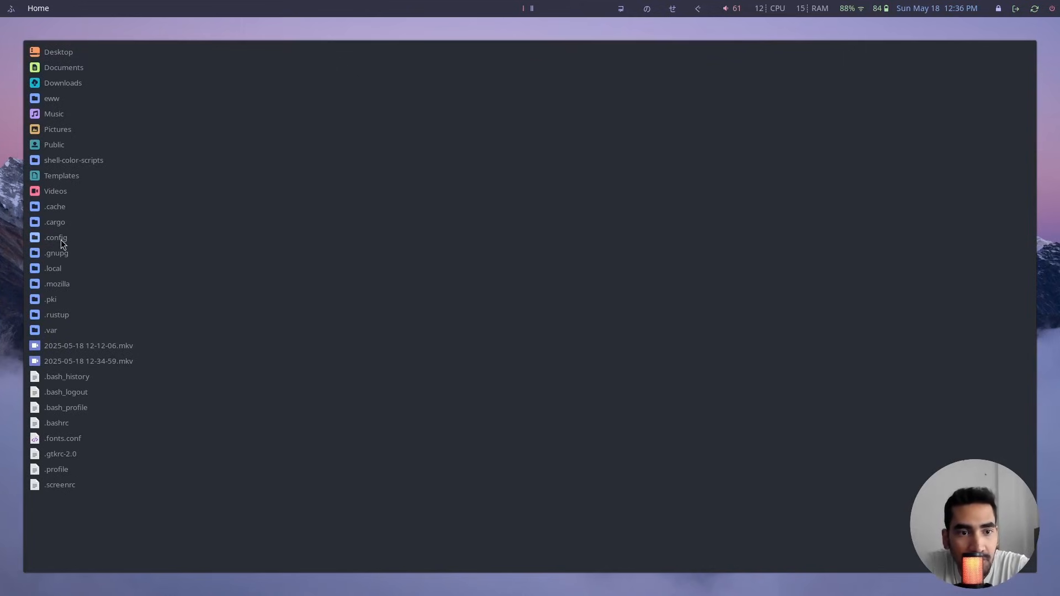
pyautogui.doubleClick(55, 238)
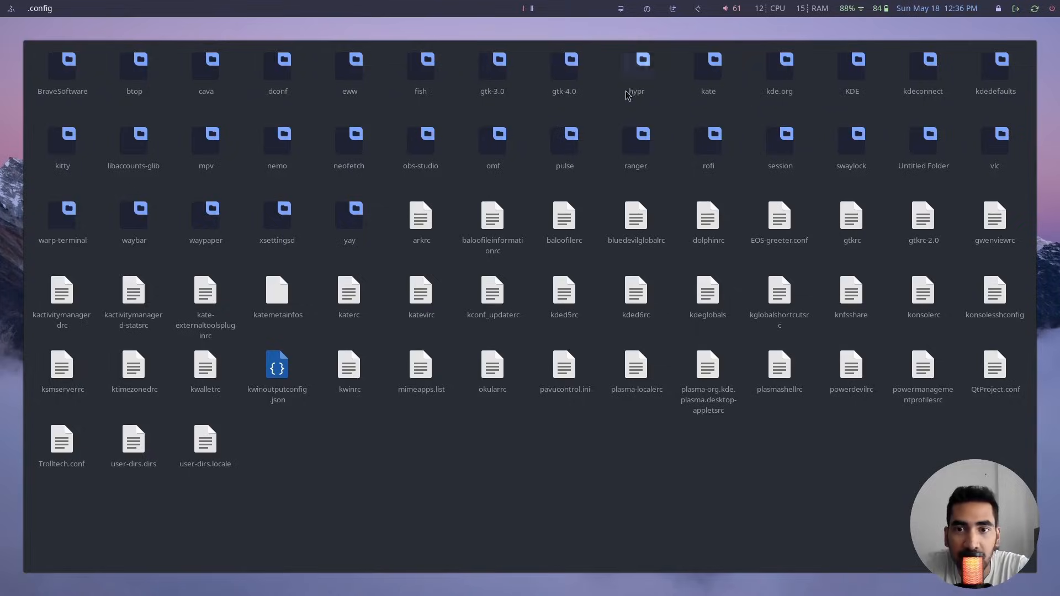
pyautogui.moveTo(641, 80)
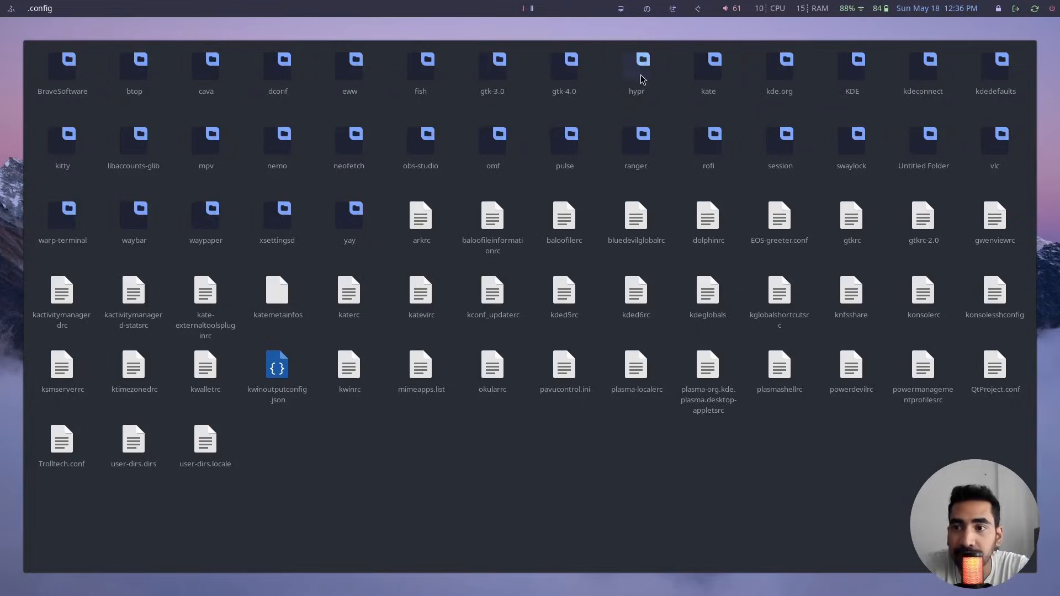
pyautogui.doubleClick(636, 67)
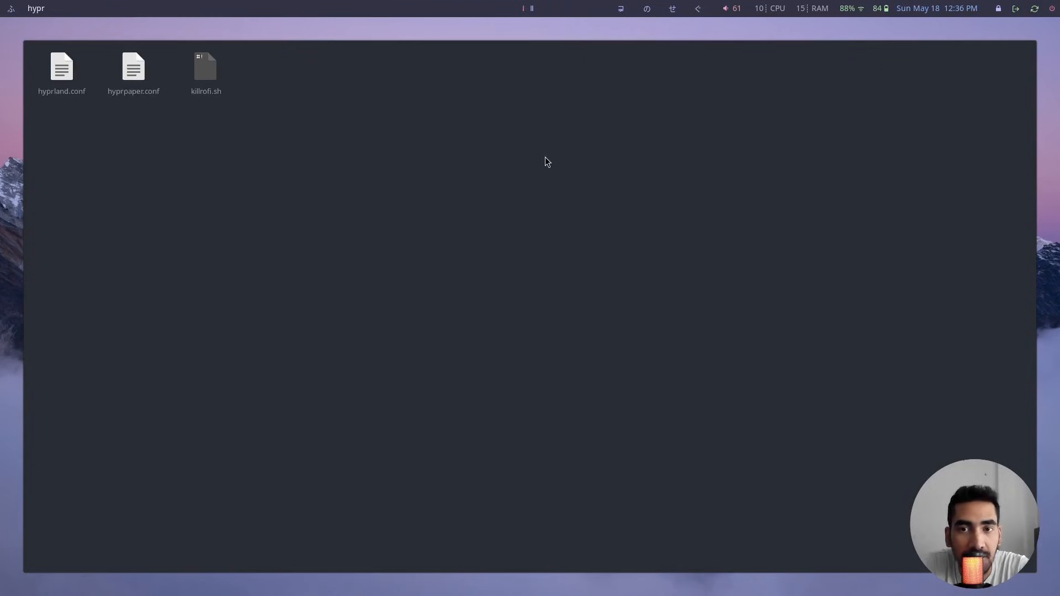
pyautogui.moveTo(97, 168)
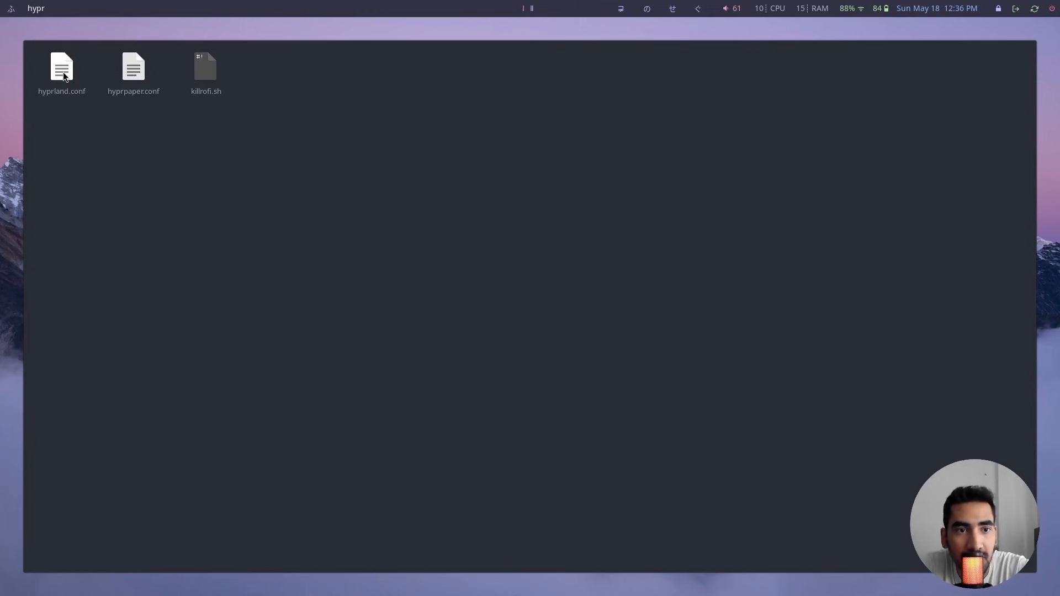
# - Load hyprland.conf in Kate and scroll to the window rules section at the end
pyautogui.doubleClick(61, 68)
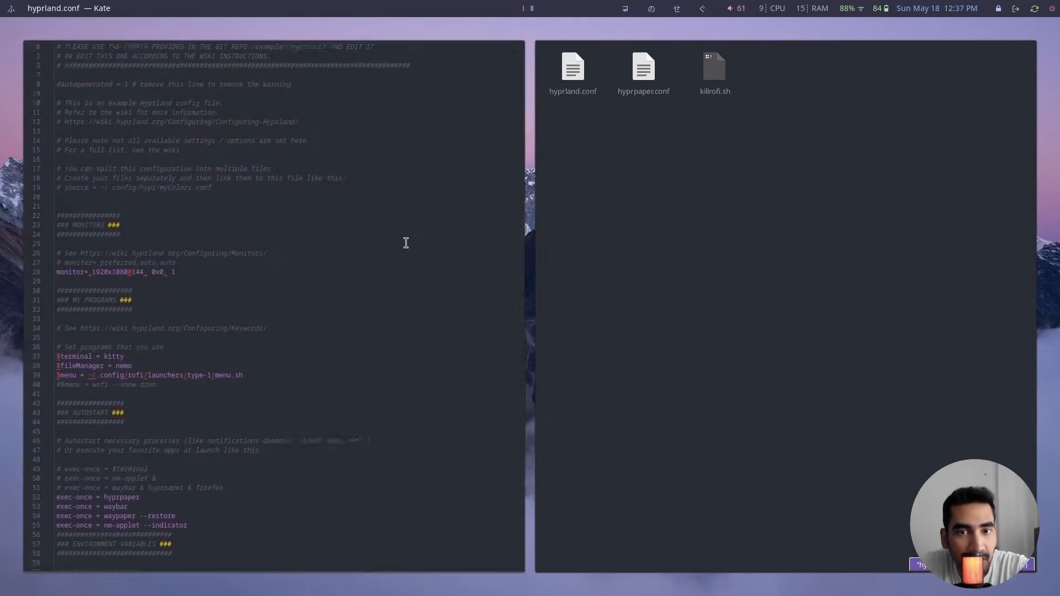
pyautogui.scroll(-3)
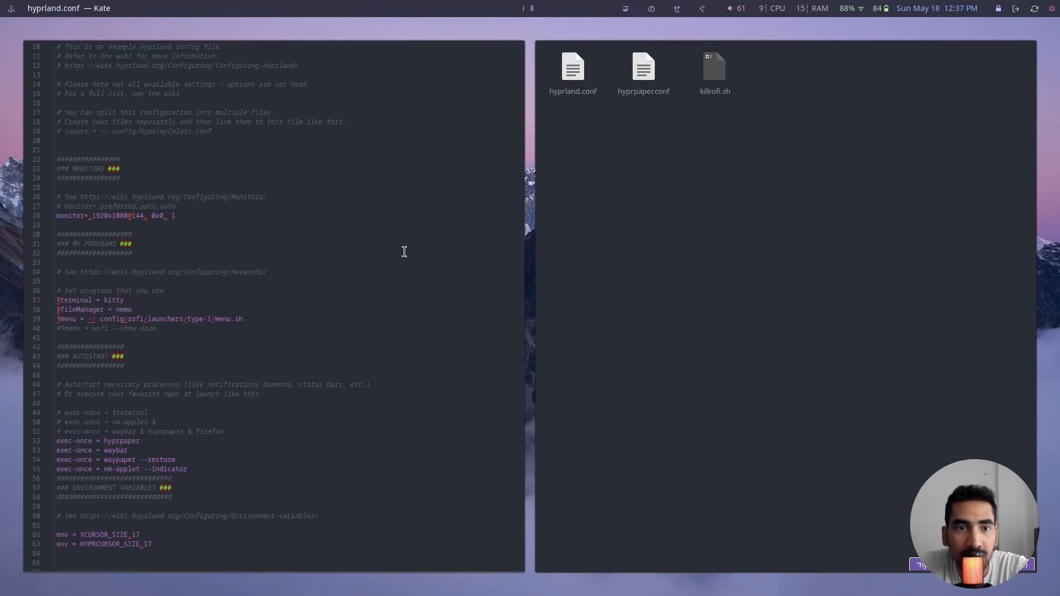
pyautogui.scroll(-3)
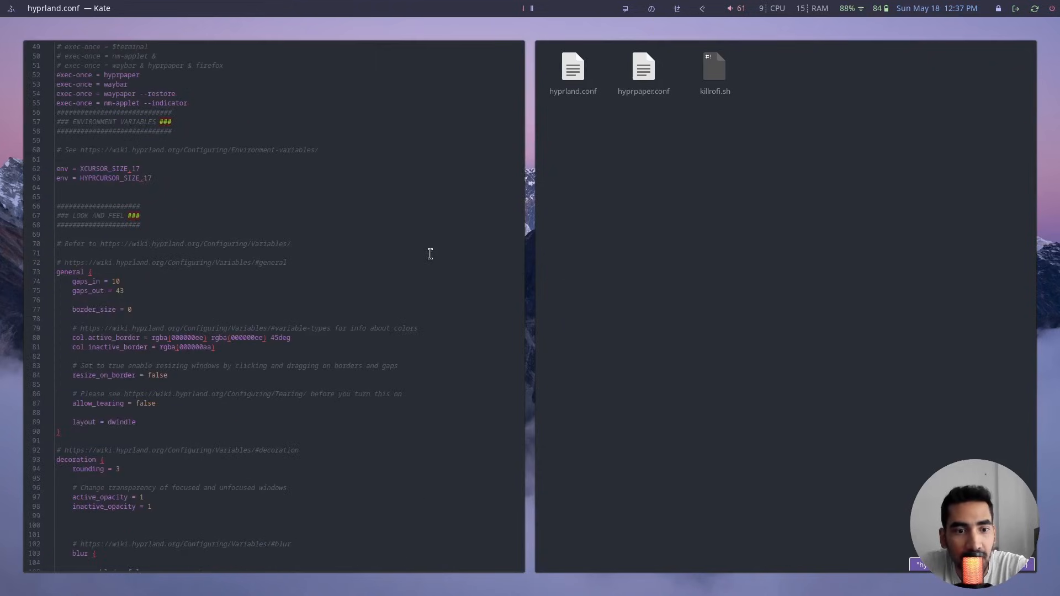
pyautogui.scroll(-3)
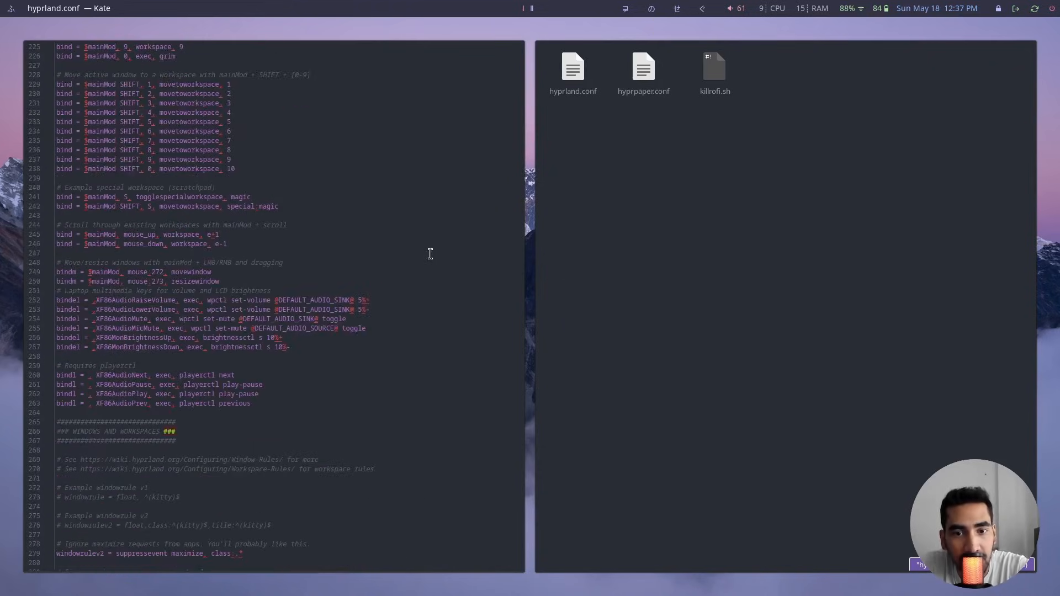
pyautogui.scroll(-3)
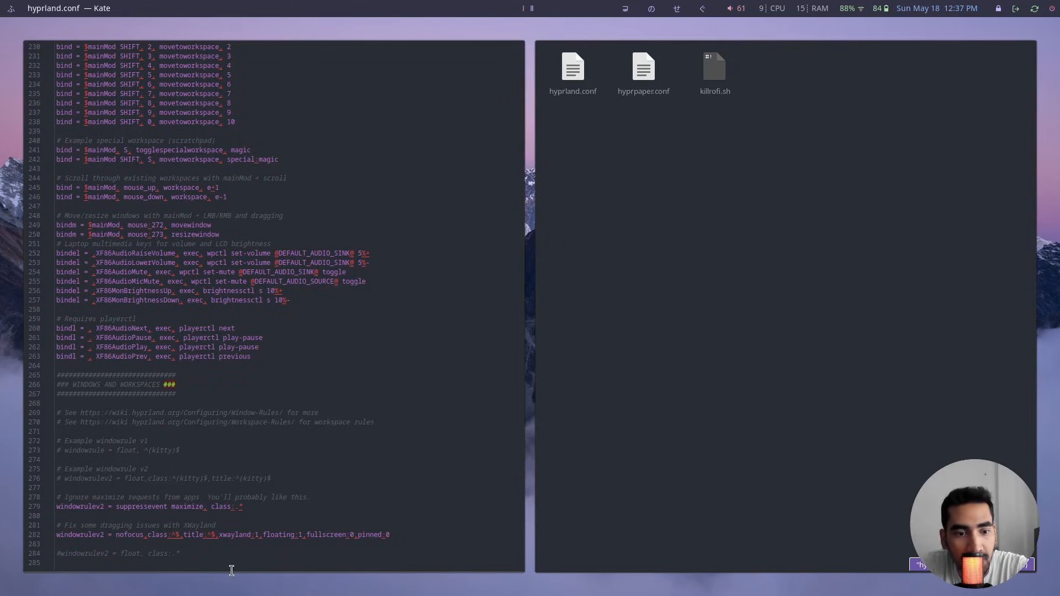
pyautogui.moveTo(302, 524)
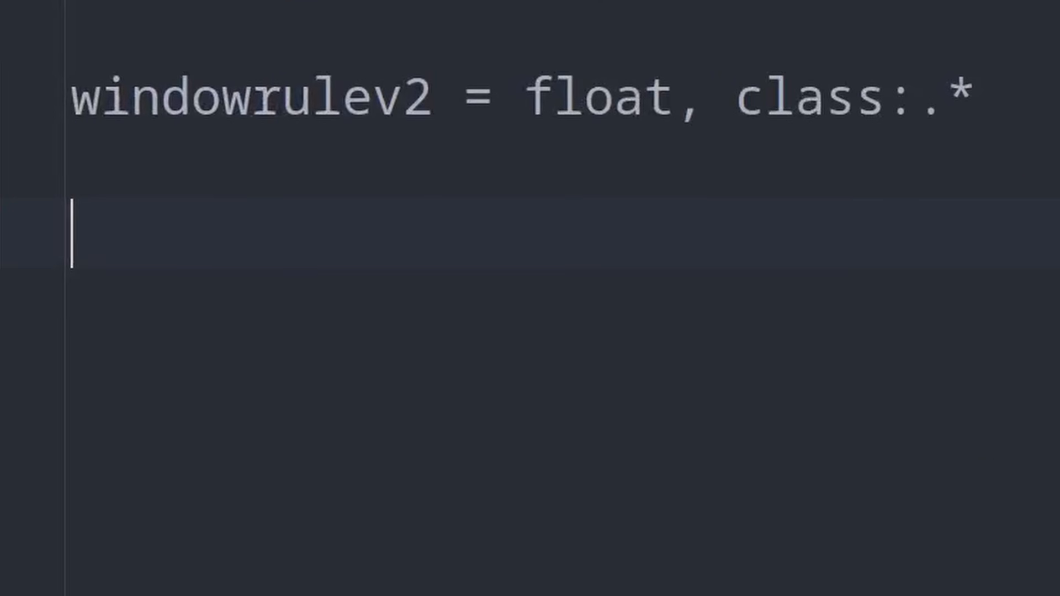
pyautogui.moveTo(688, 521)
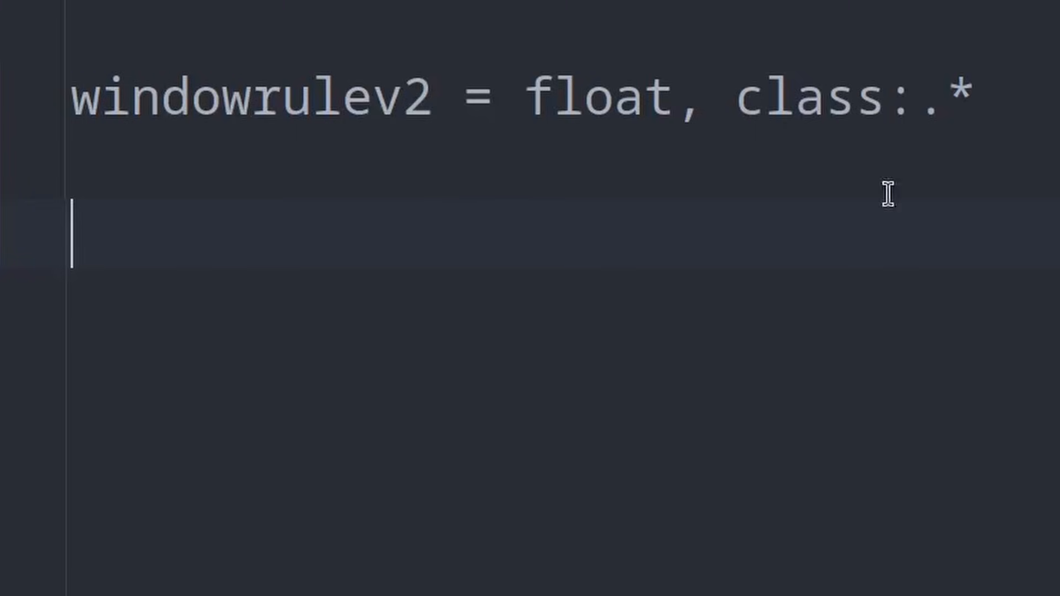
pyautogui.moveTo(172, 264)
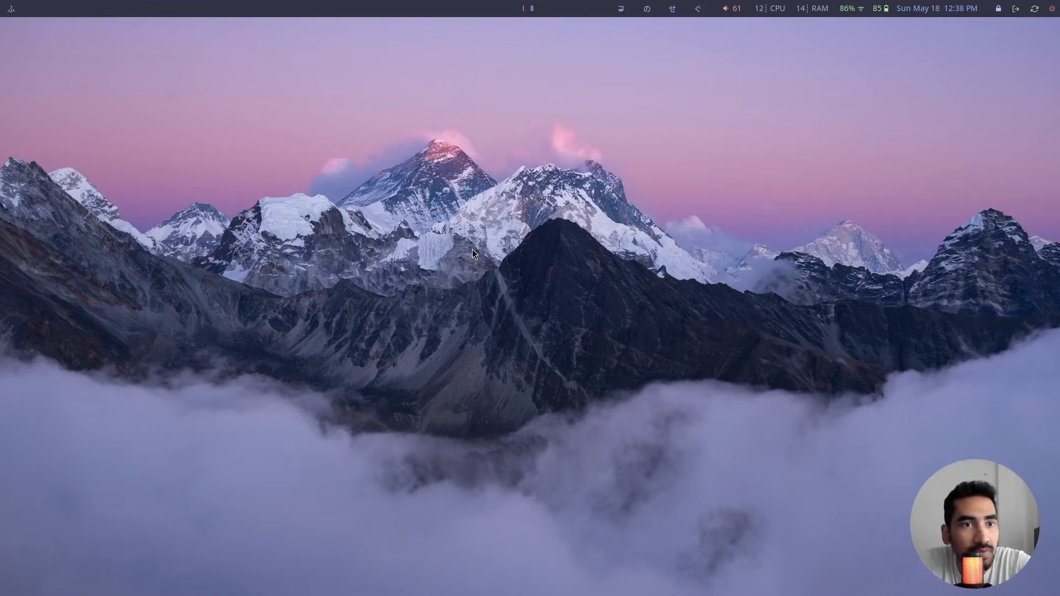
pyautogui.moveTo(22, 26)
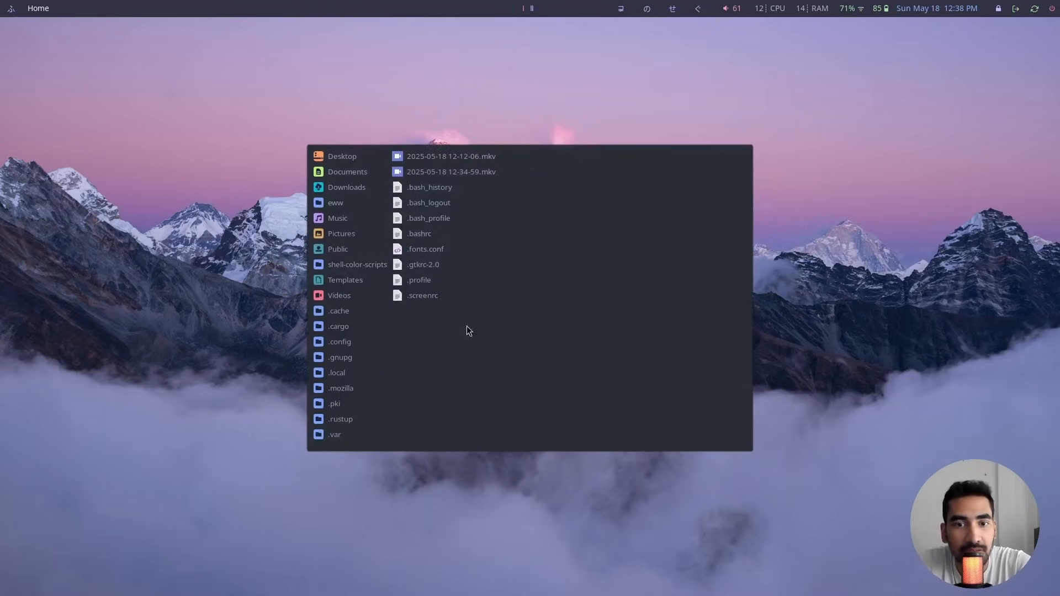
# - Navigate through .config and hypr in floating Nemo and load hyprland.conf in Kate
pyautogui.doubleClick(339, 341)
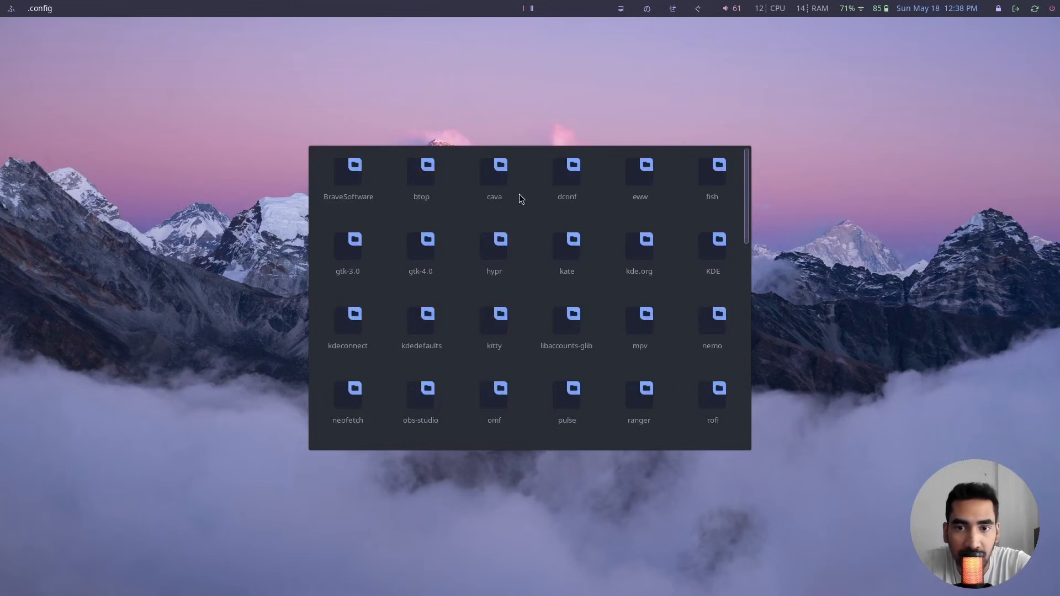
pyautogui.doubleClick(495, 245)
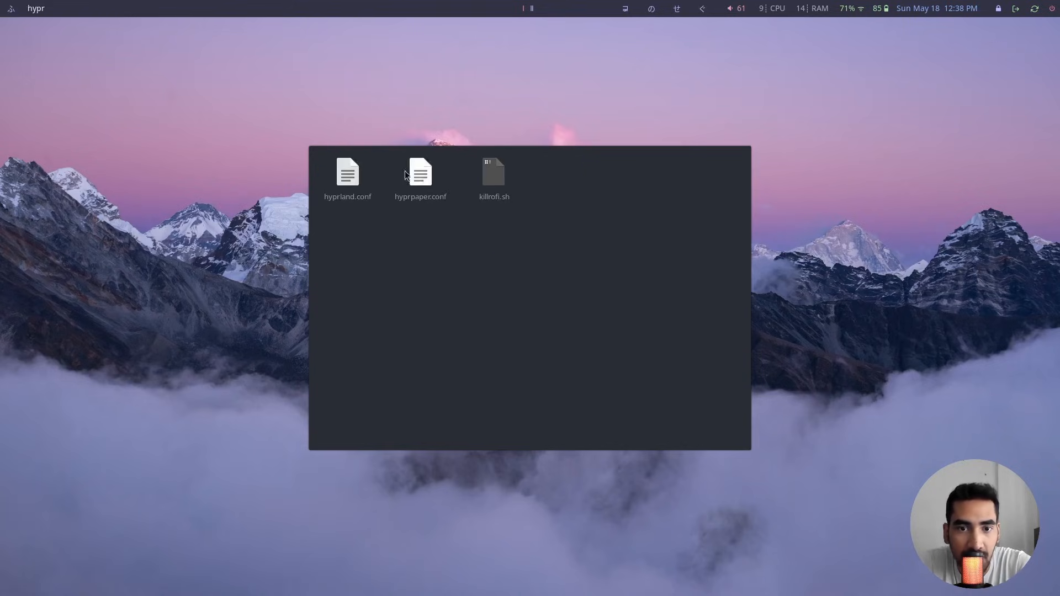
pyautogui.doubleClick(347, 172)
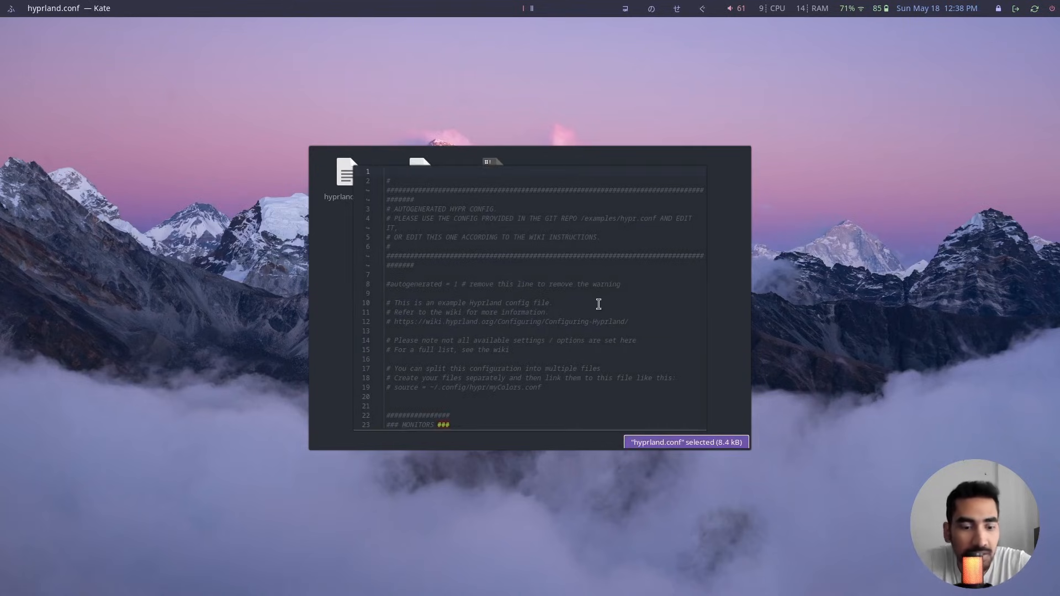
pyautogui.moveTo(644, 396)
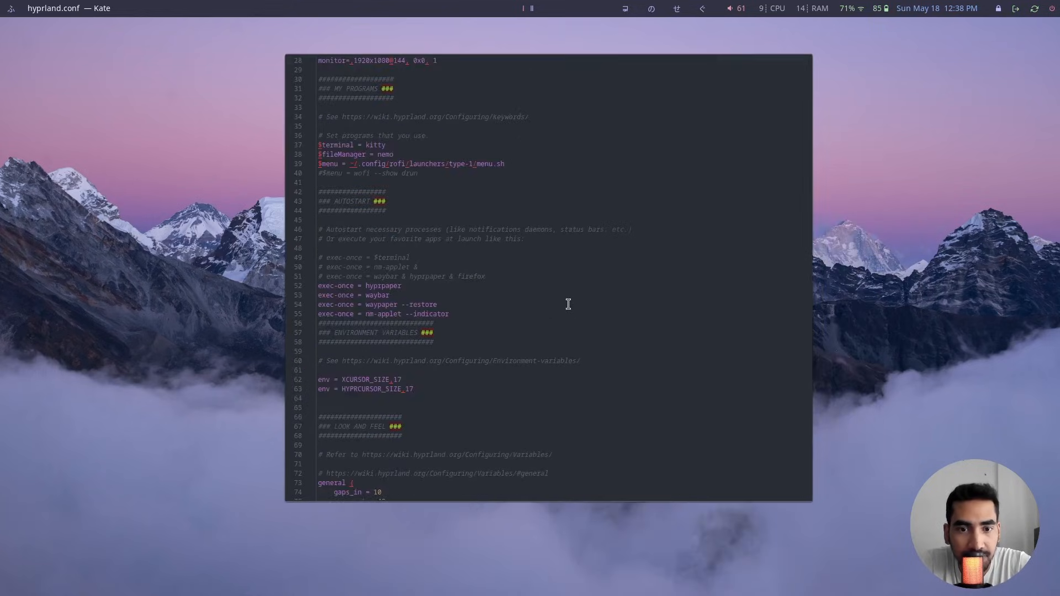
# - Scroll to the uncommented windowrulev2 = float, class:.* rule and place the cursor below it
pyautogui.scroll(-3)
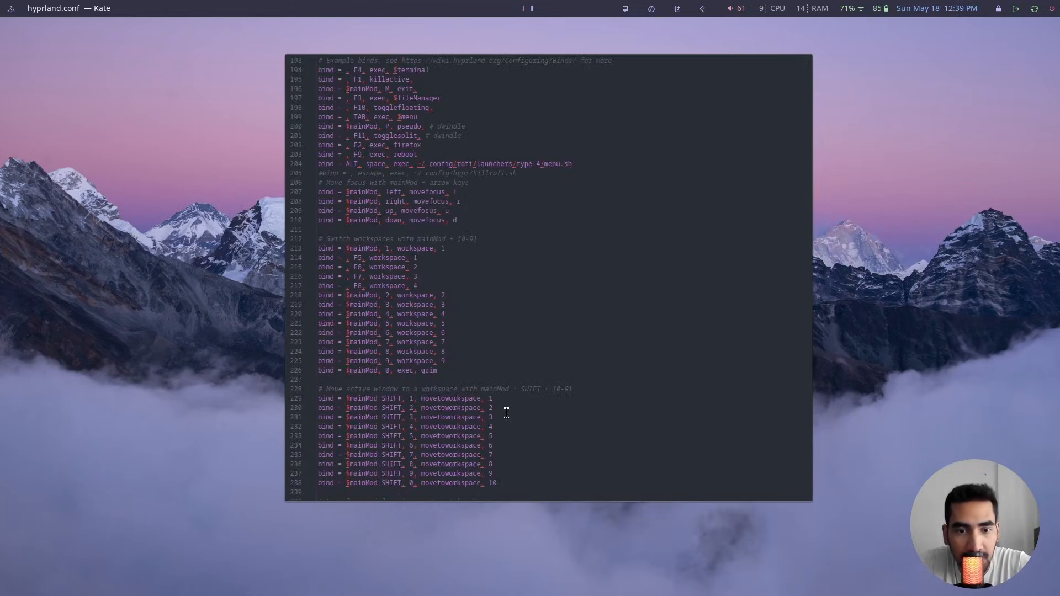
pyautogui.scroll(-3)
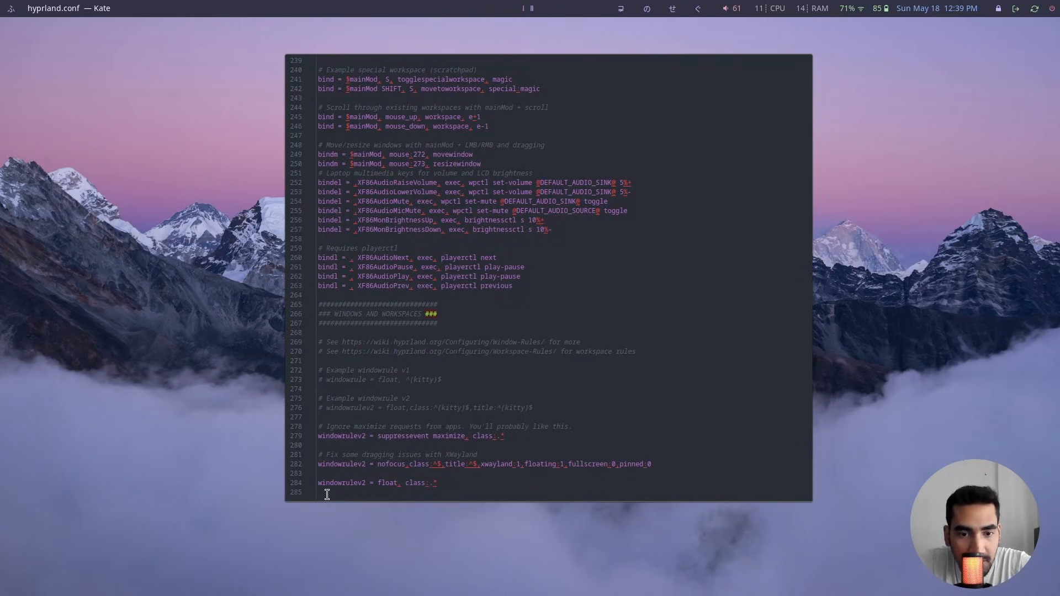
pyautogui.click(466, 483)
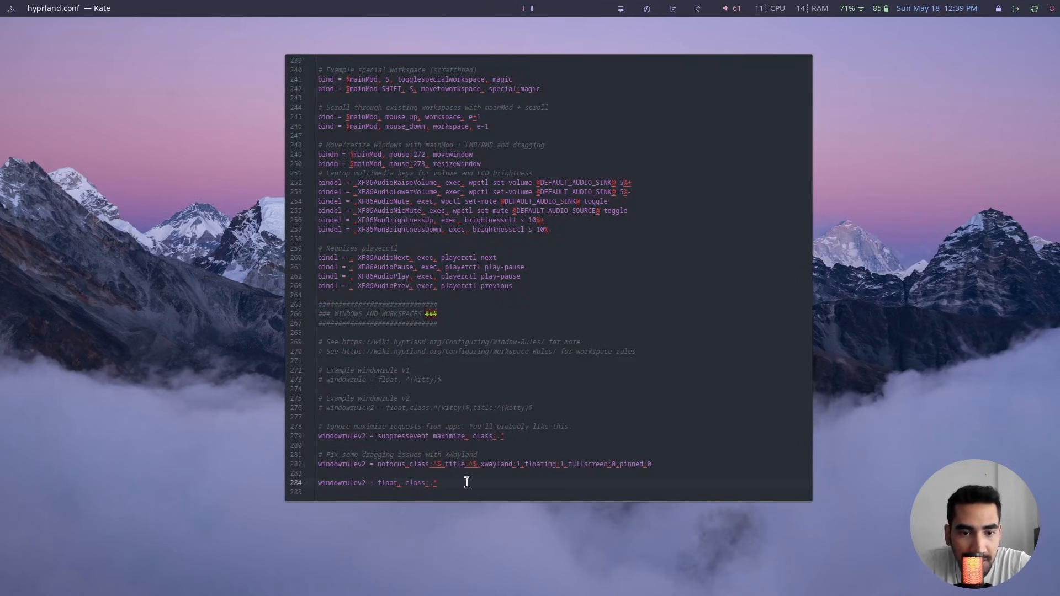
pyautogui.moveTo(628, 407)
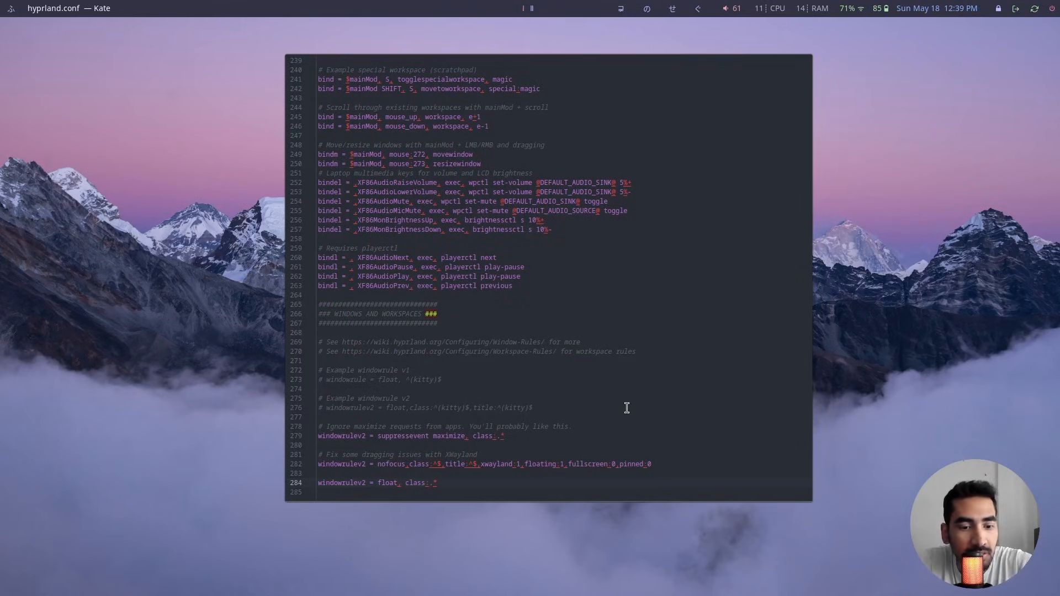